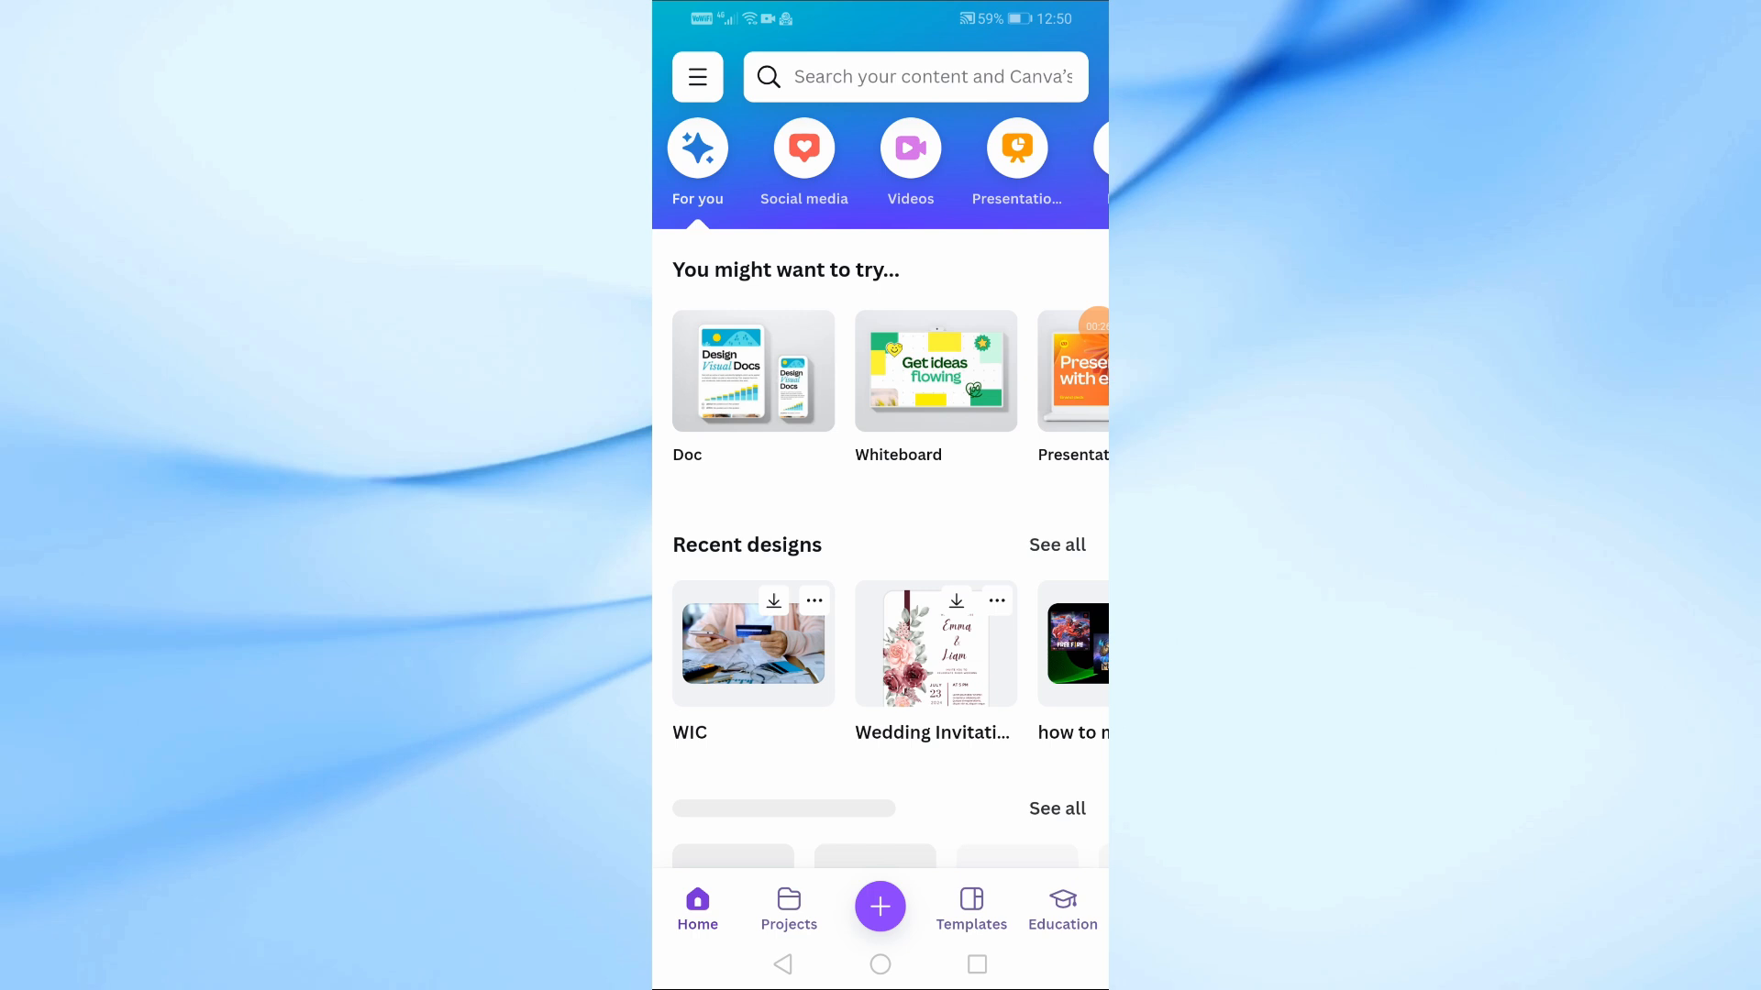
Create a blank Video design sized 1920 × 1080 px via the Video search
scroll("down", 3)
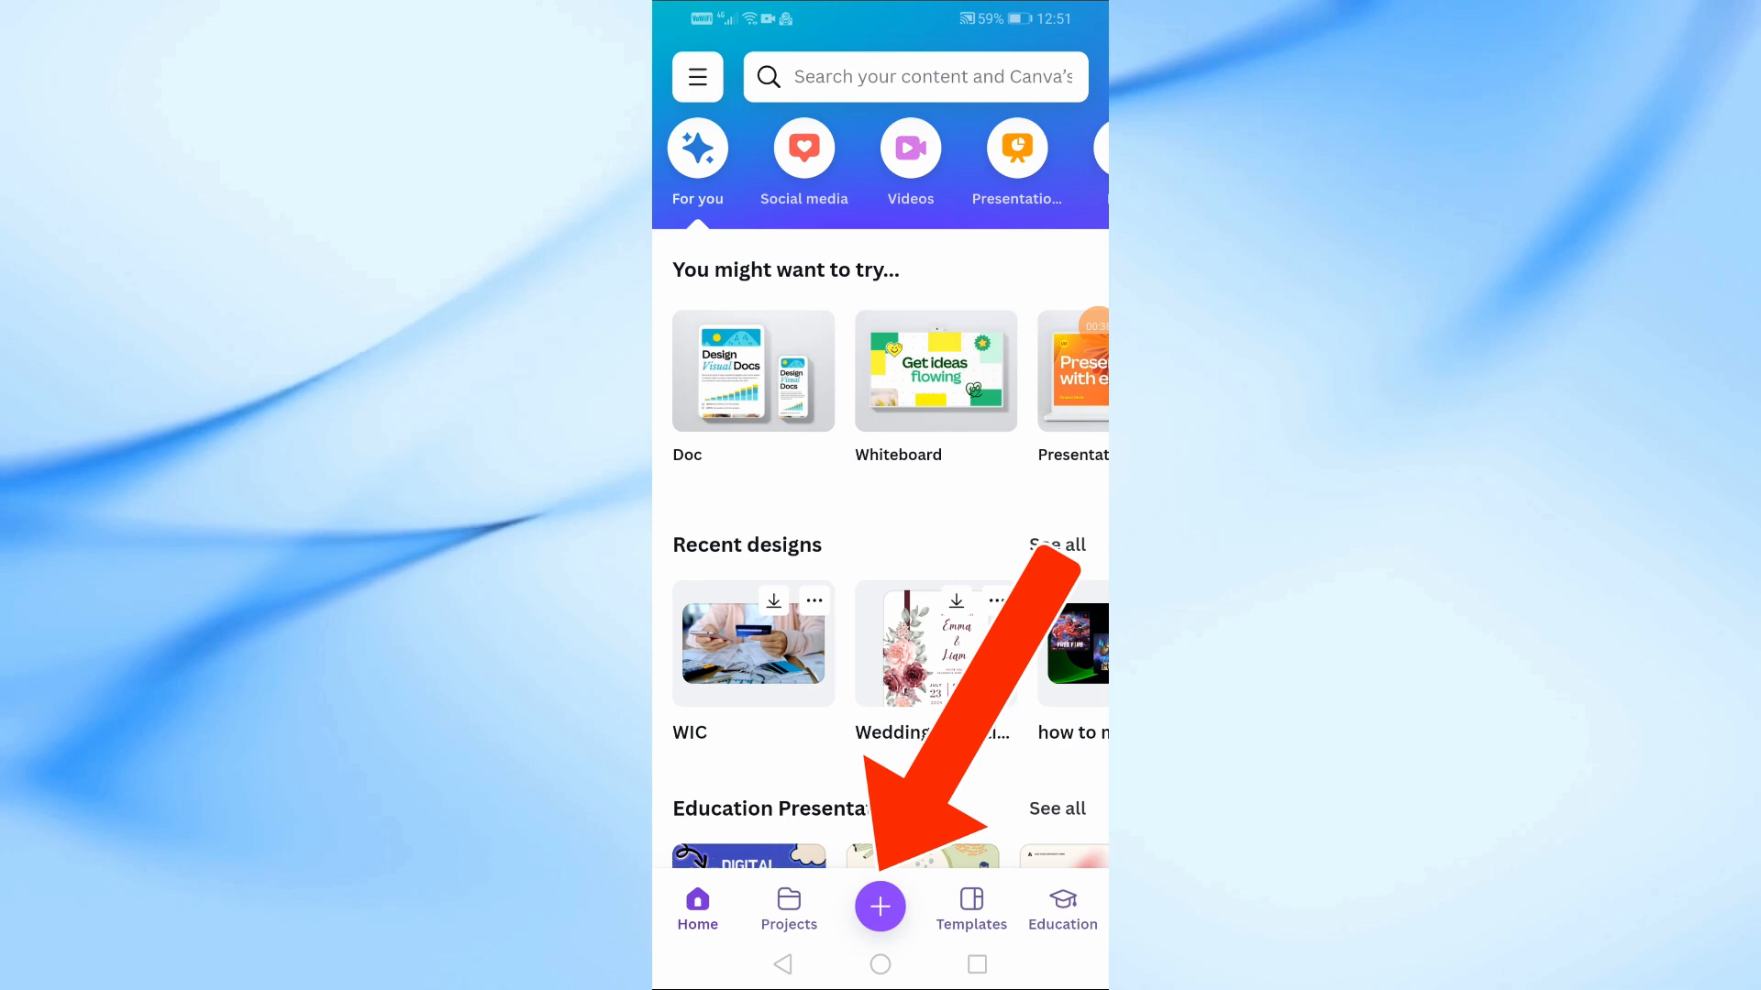
left_click(879, 906)
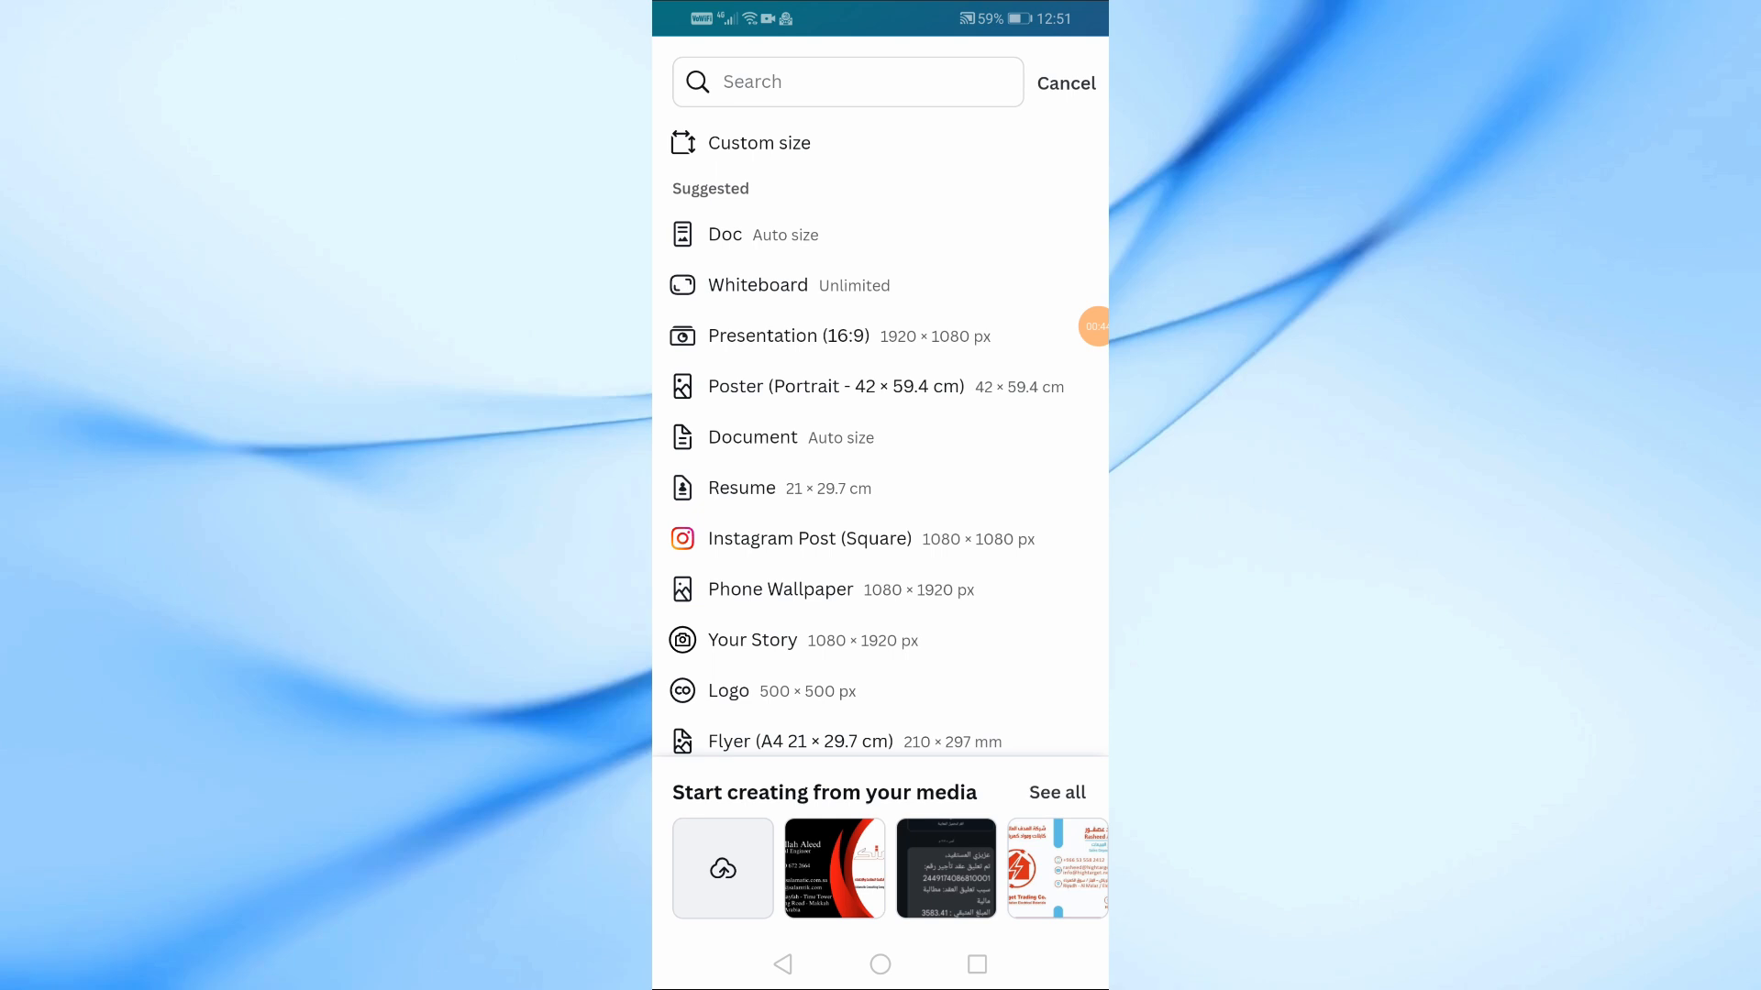
type("Video")
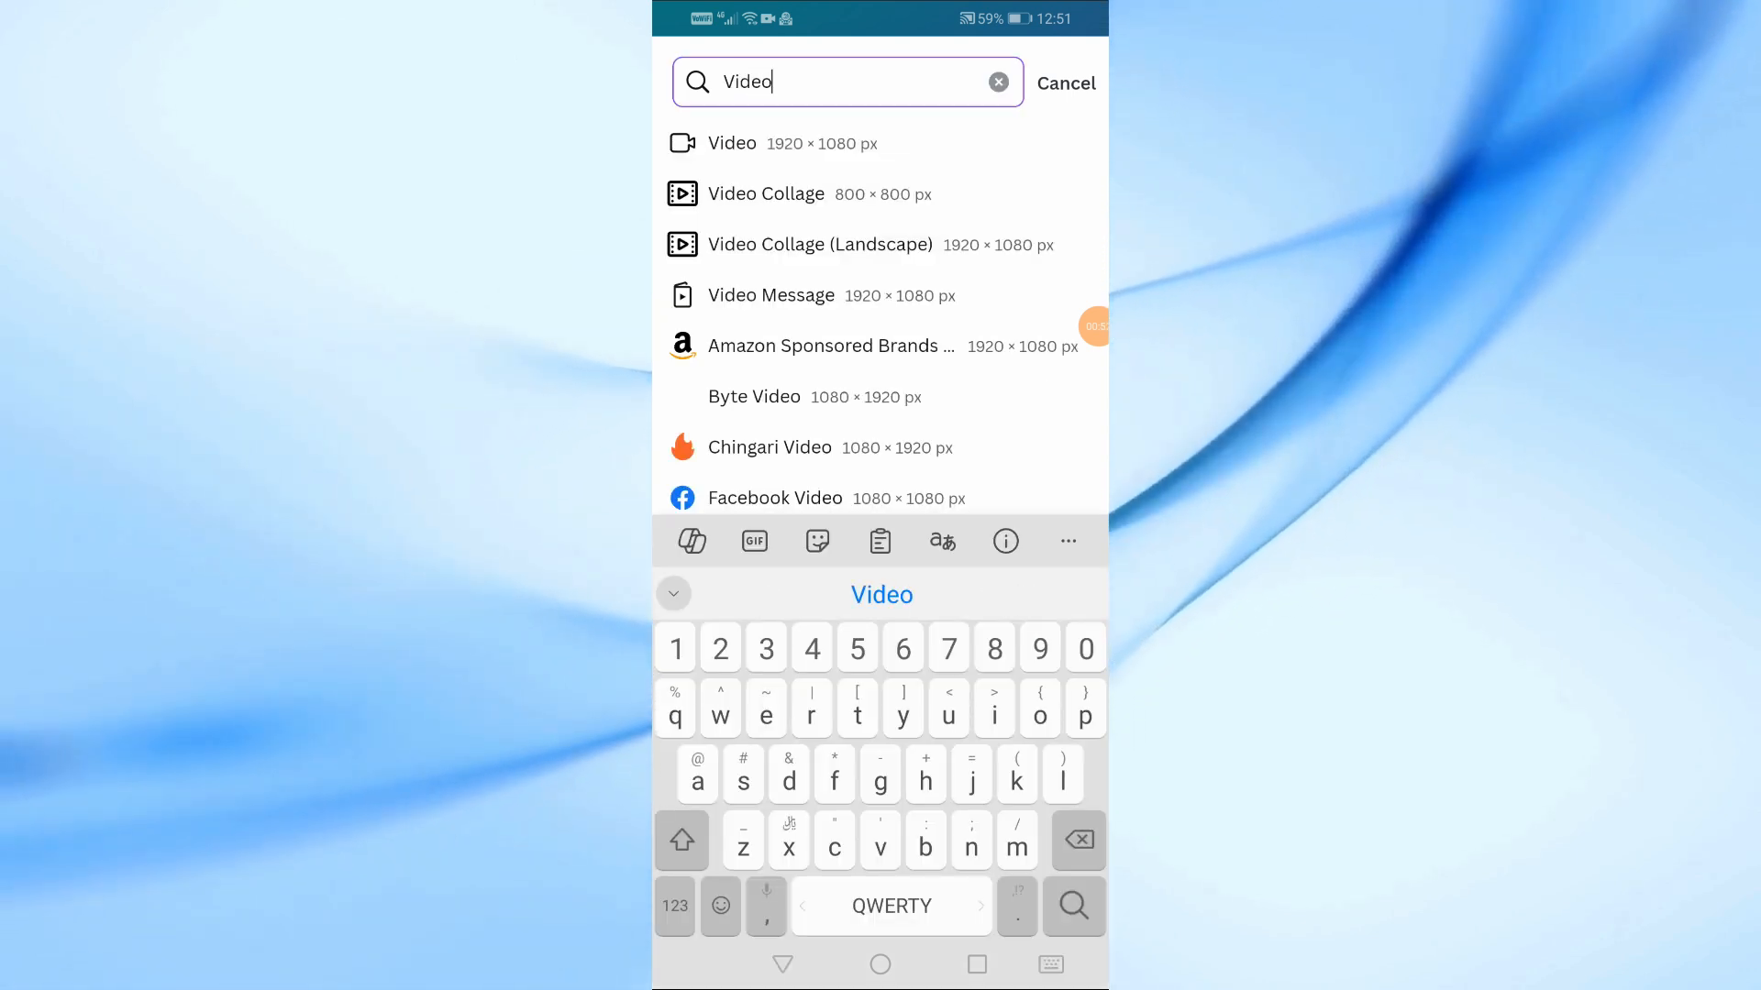
left_click(731, 143)
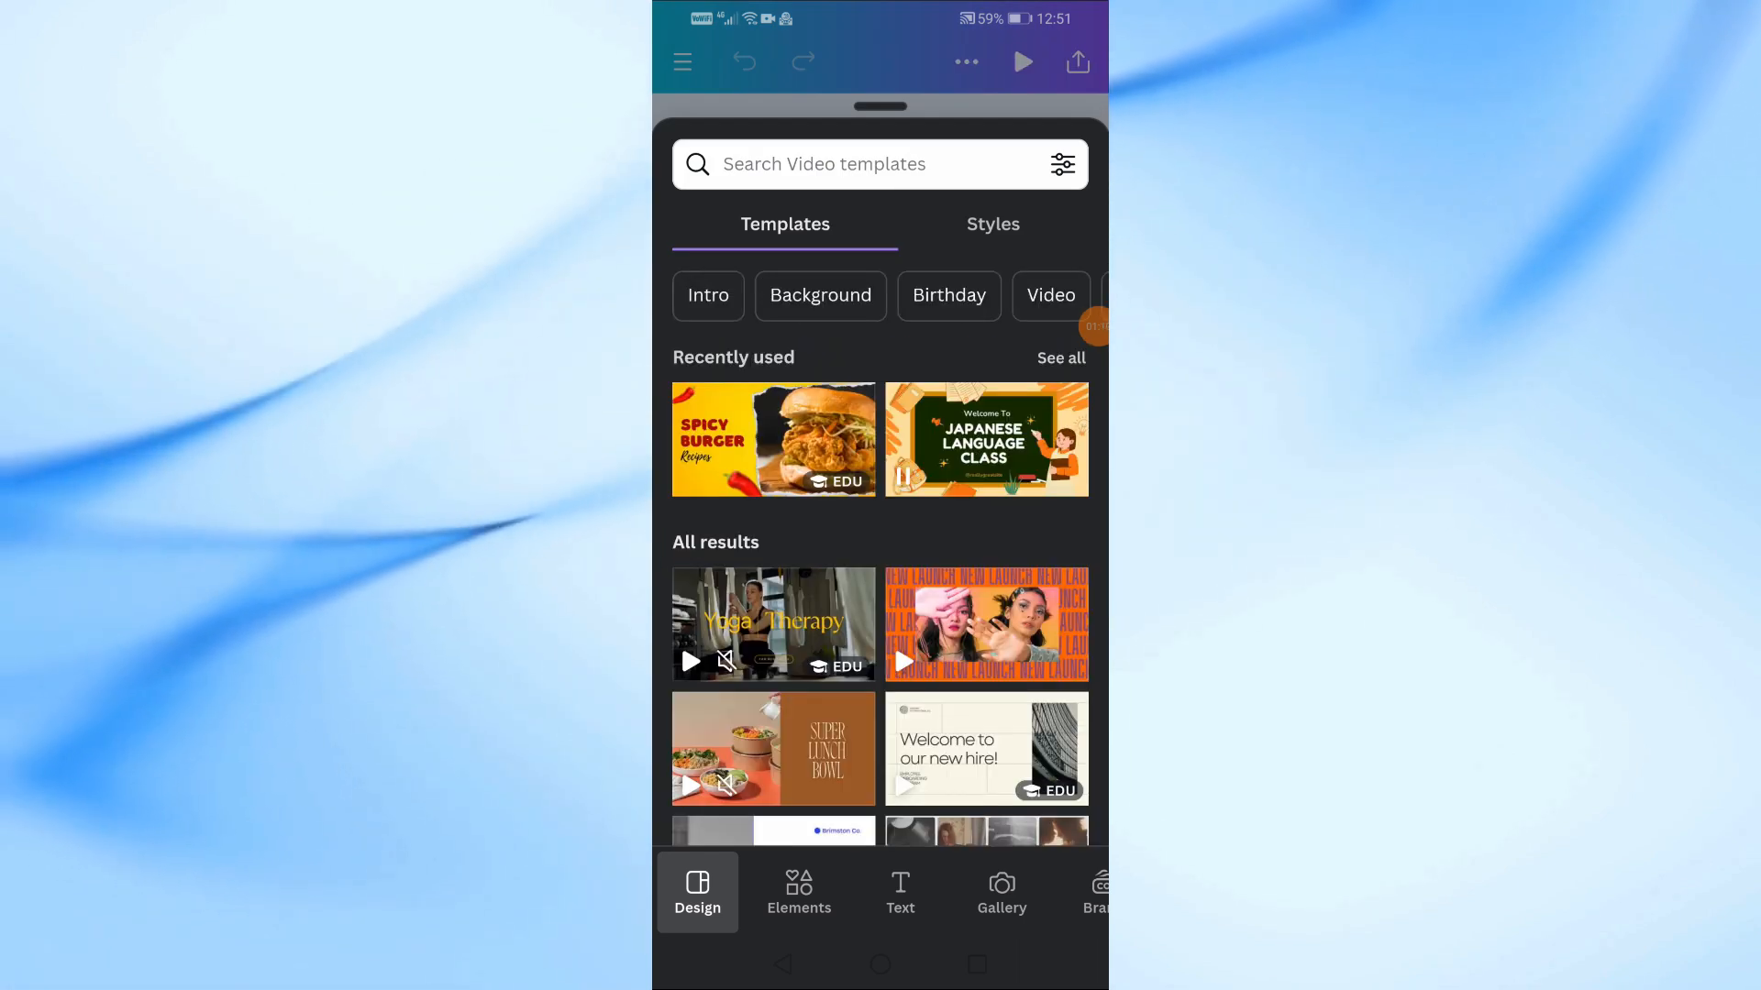
Search Elements for 'Credit card' and add the tablet-and-credit-card video clip
left_click(799, 890)
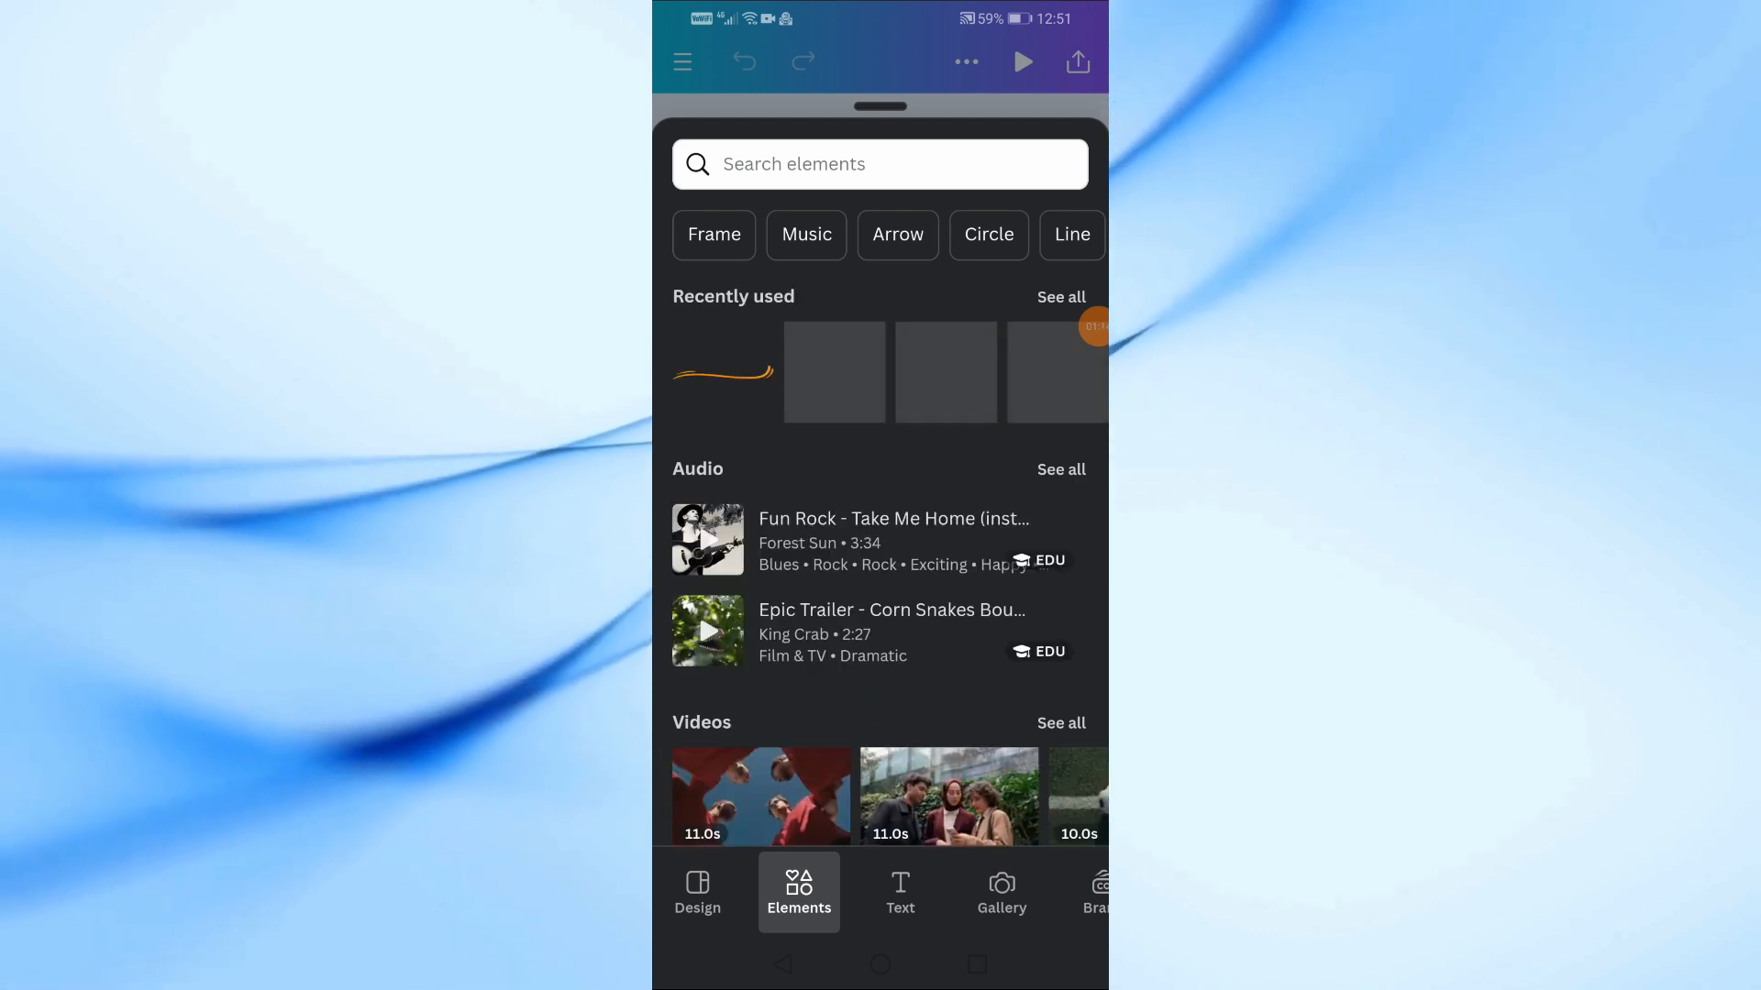
left_click(879, 164)
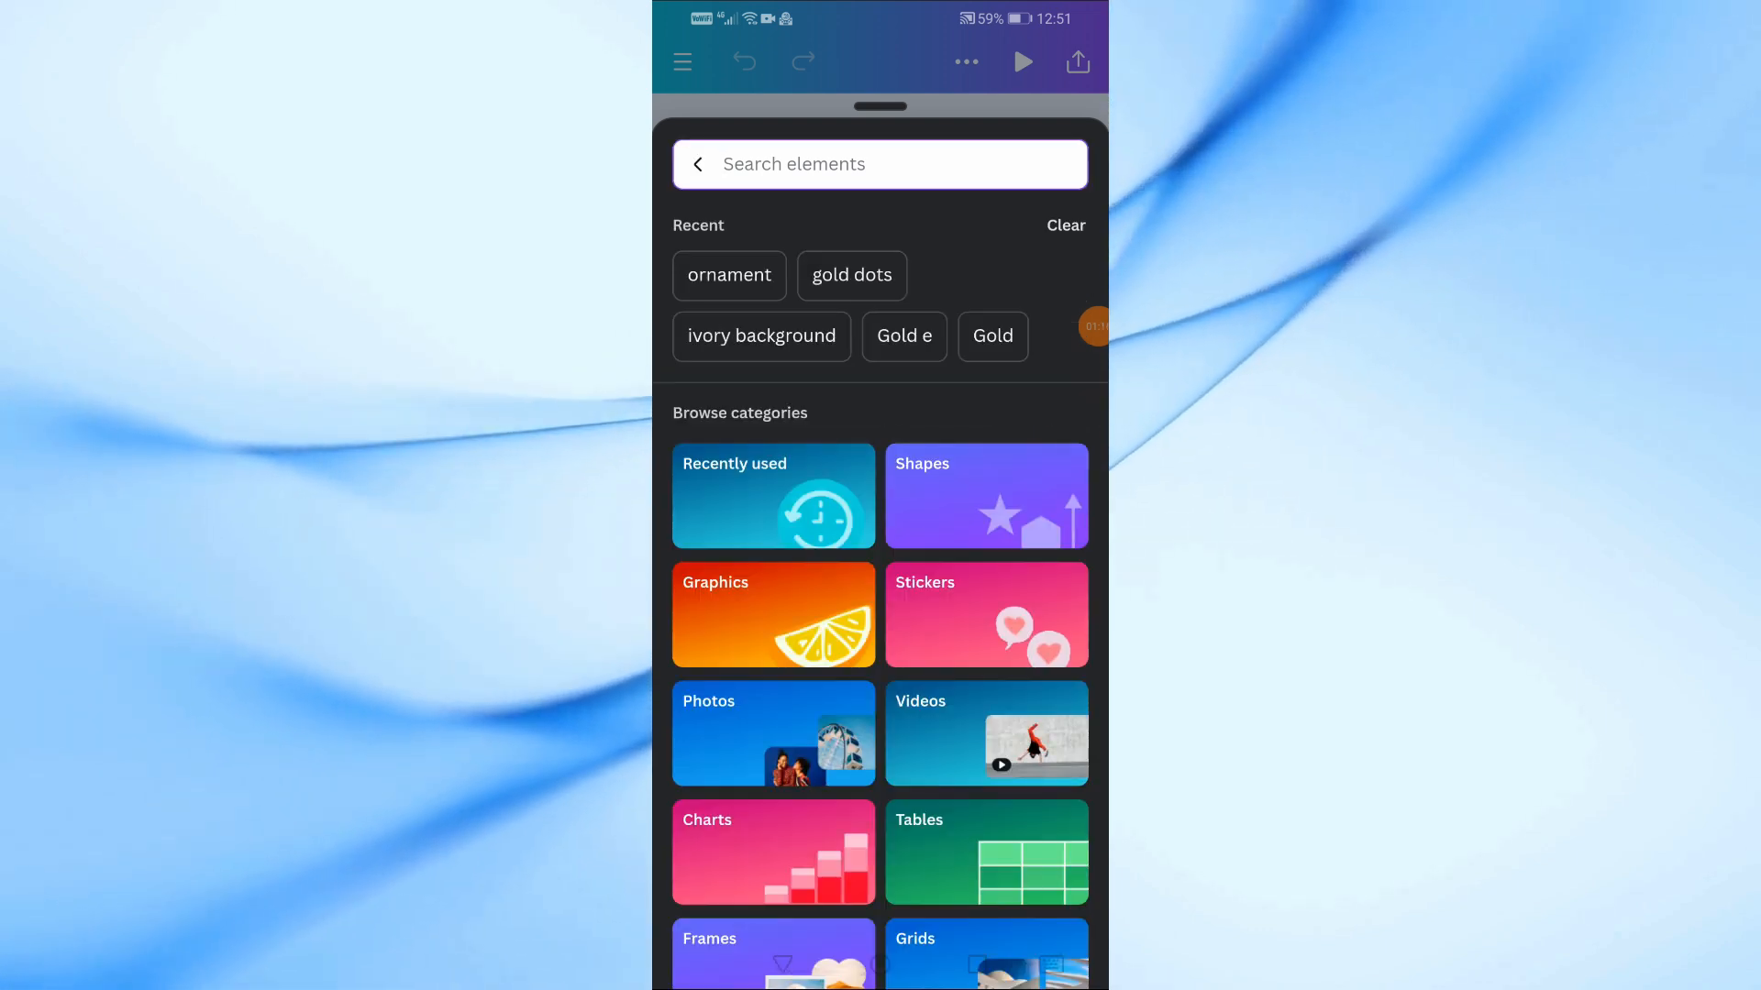
left_click(880, 164)
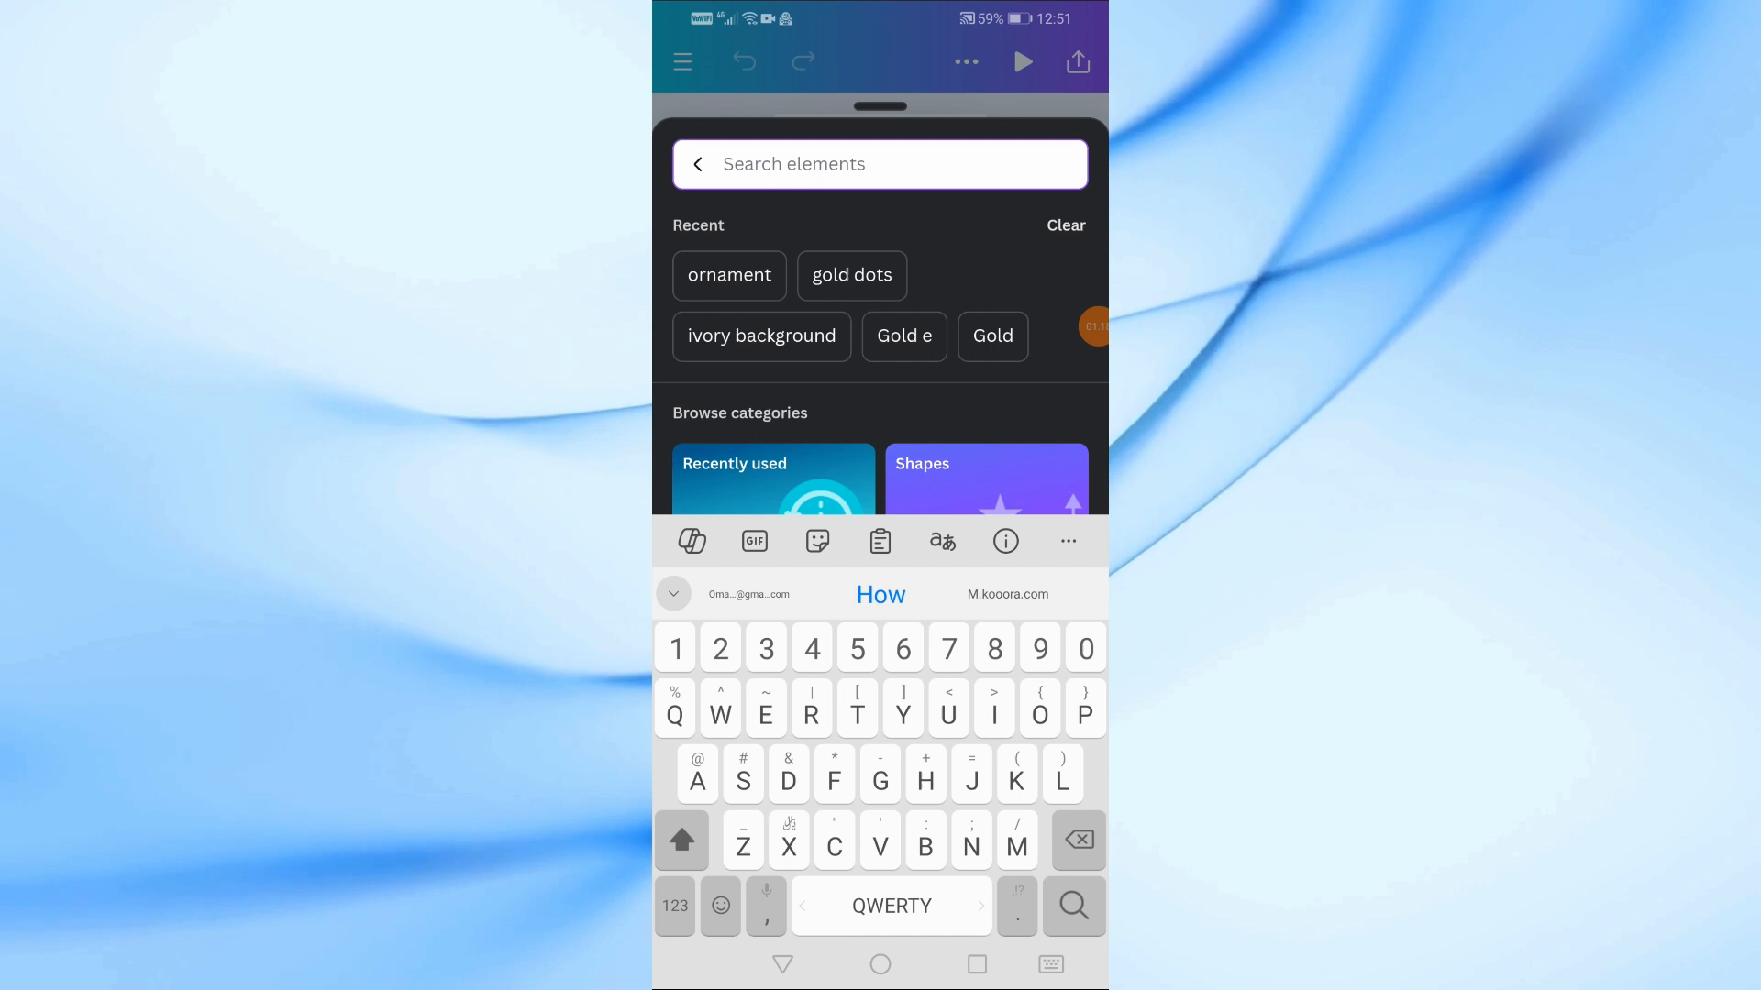
type("Cr")
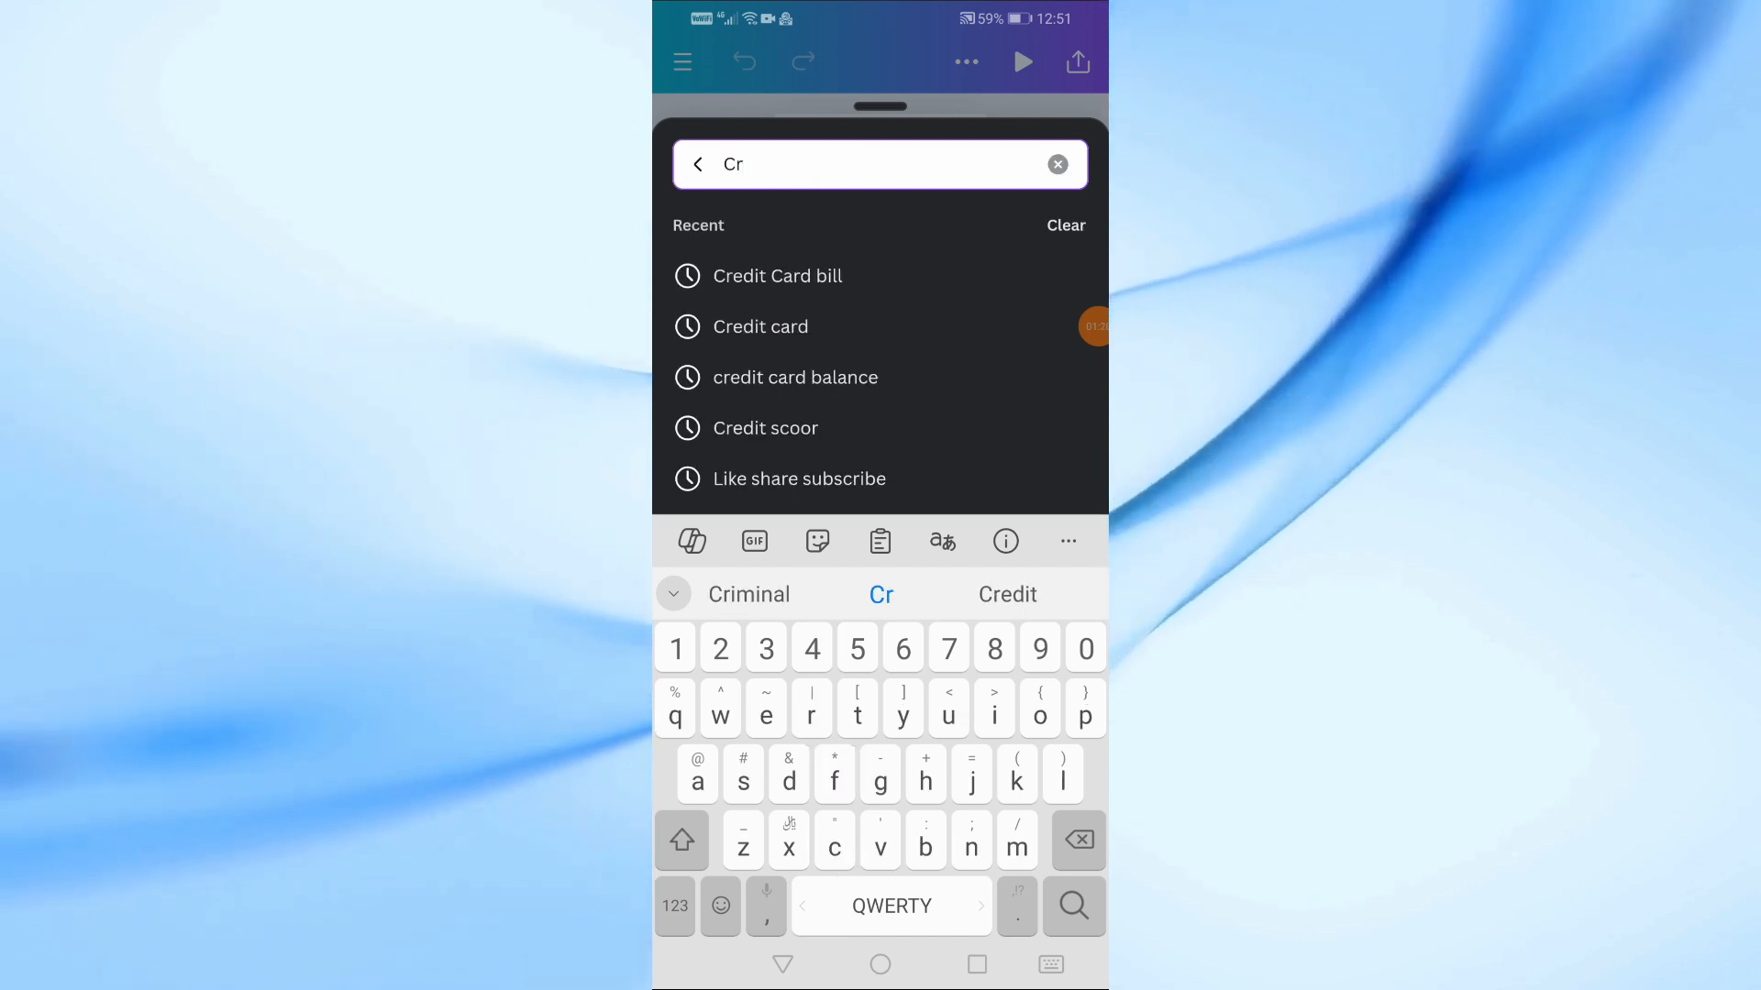
left_click(760, 326)
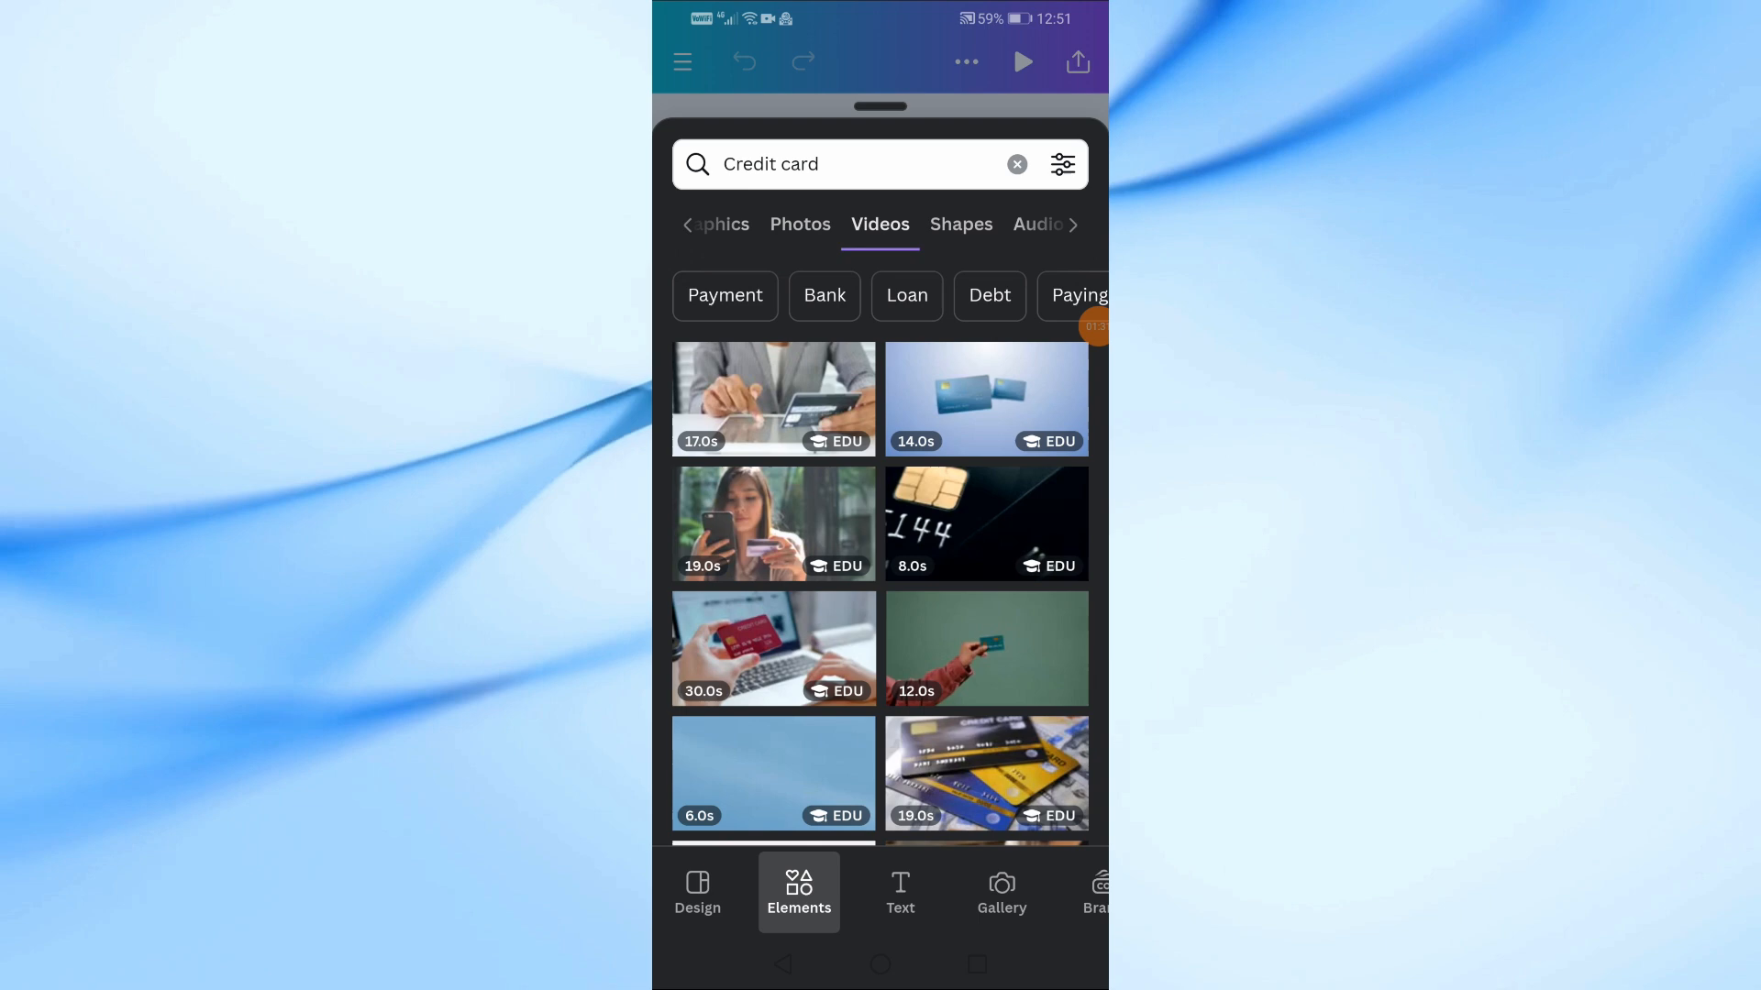
left_click(774, 397)
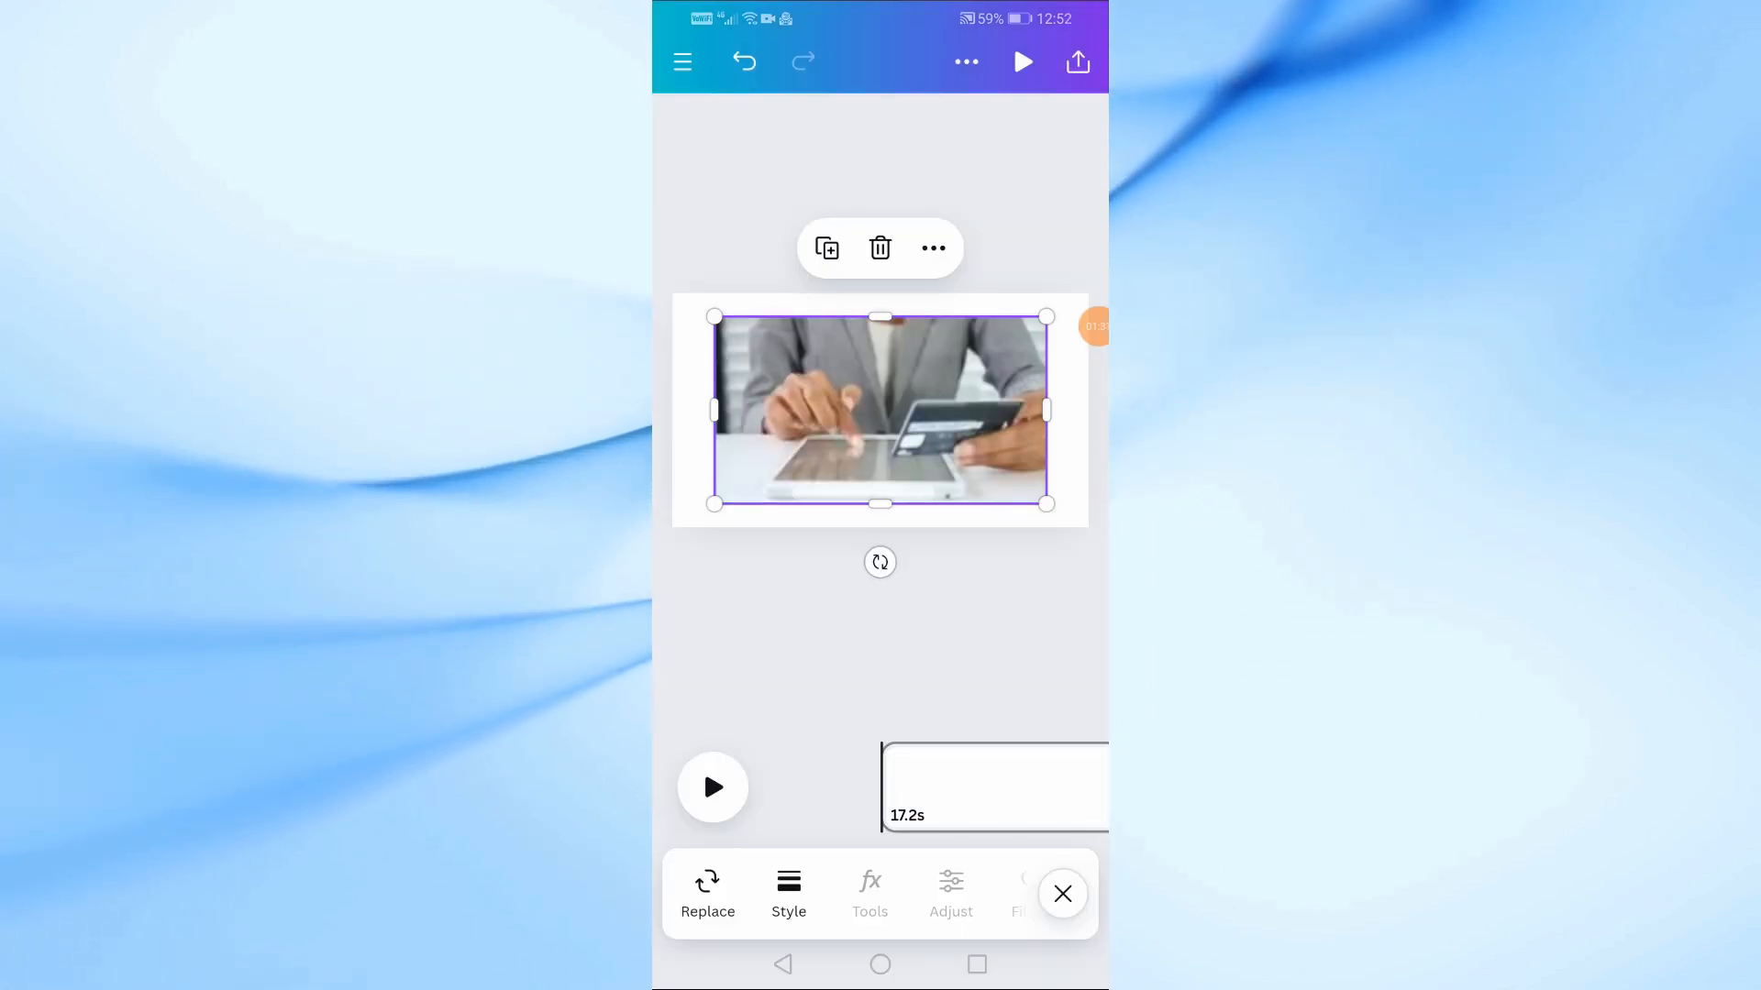
Add a heading text box reading 'Credit card' on top of the clip
left_click(1060, 894)
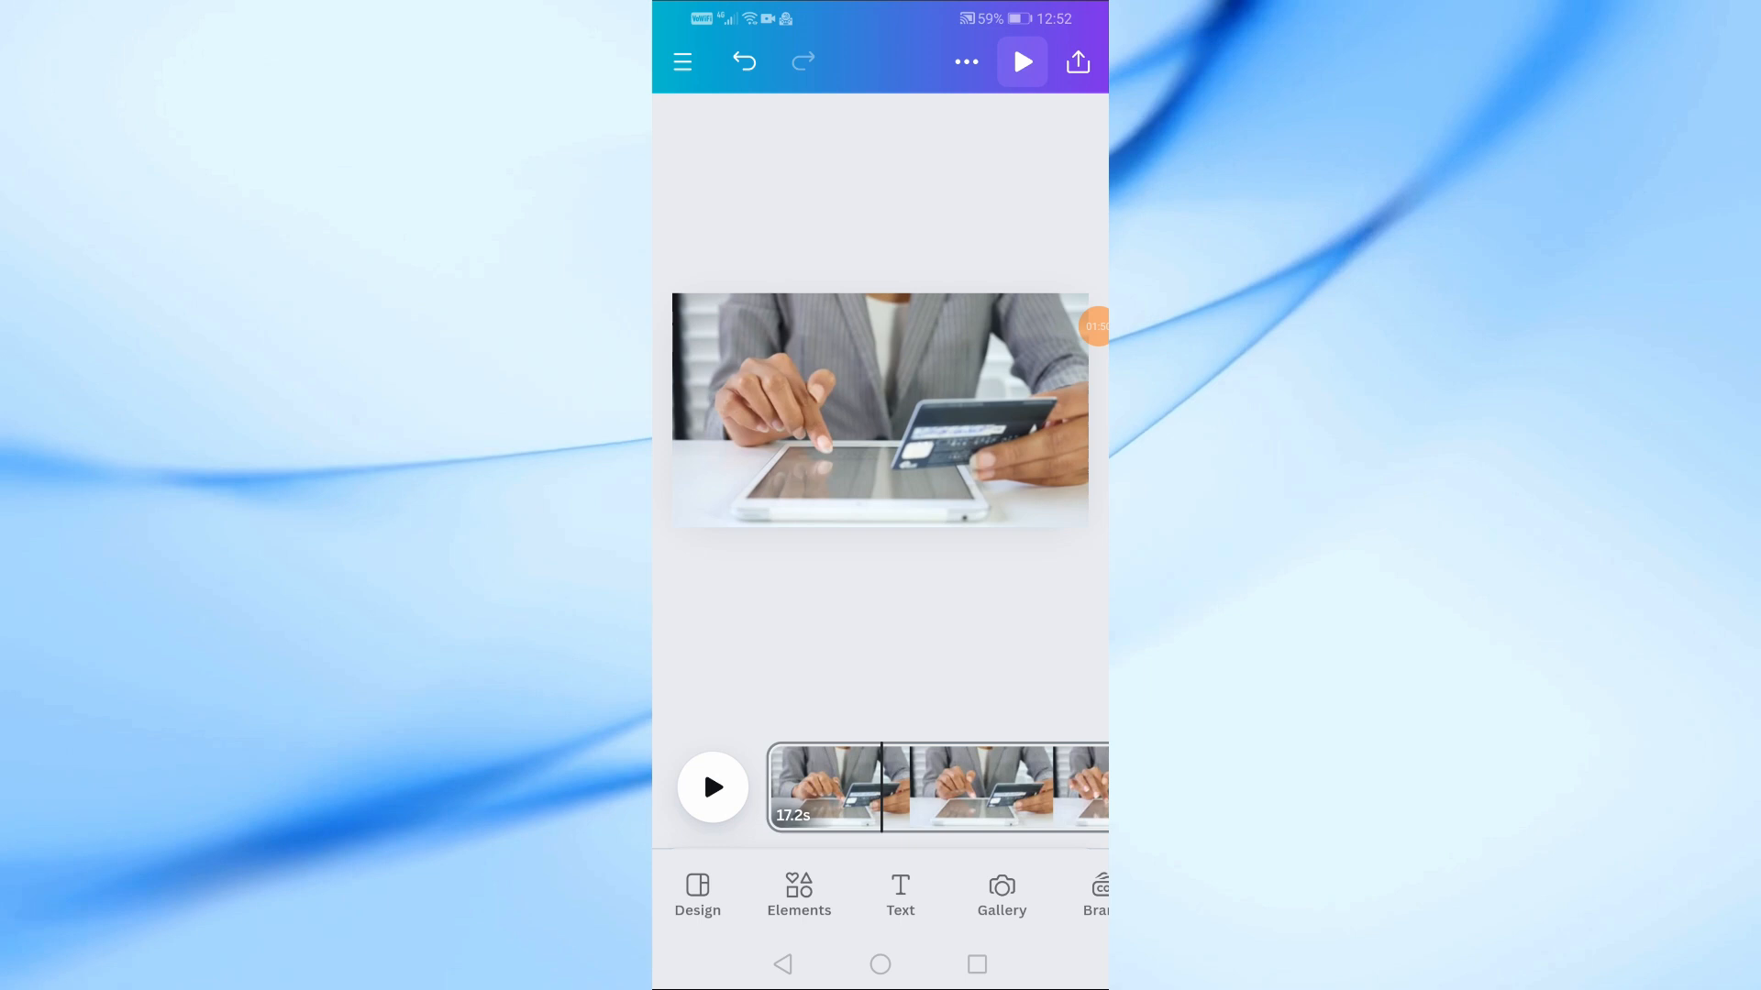
left_click(900, 892)
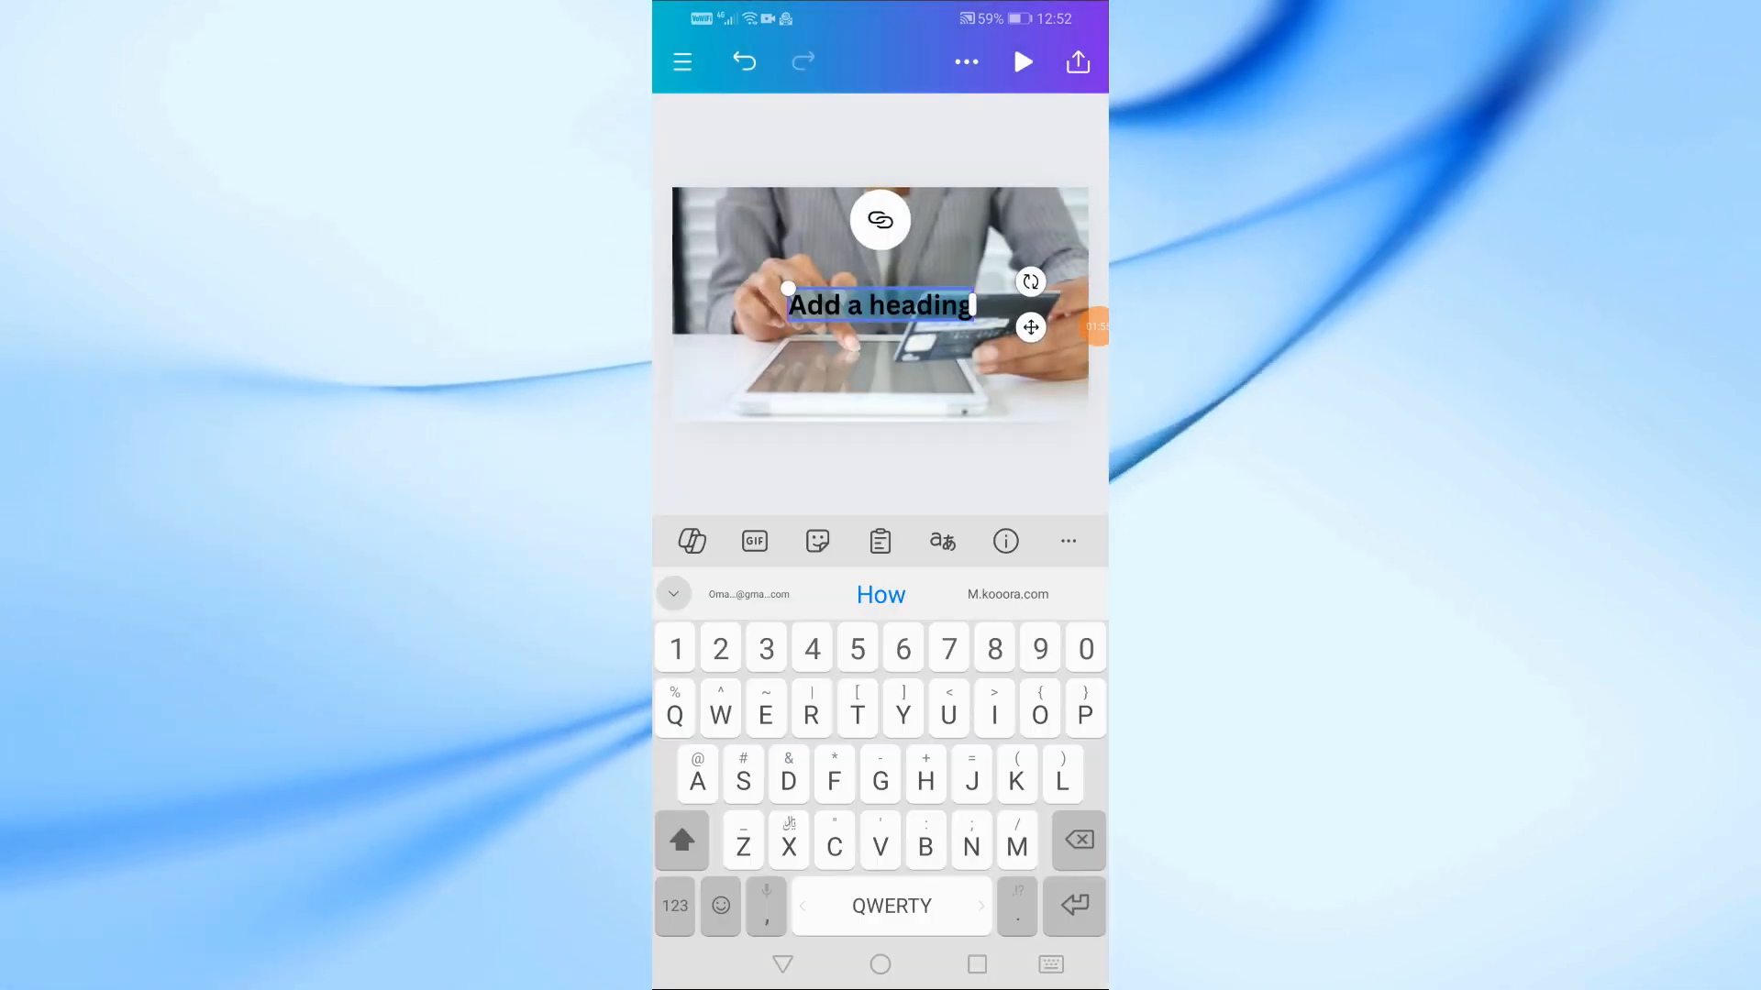
type("Credit card")
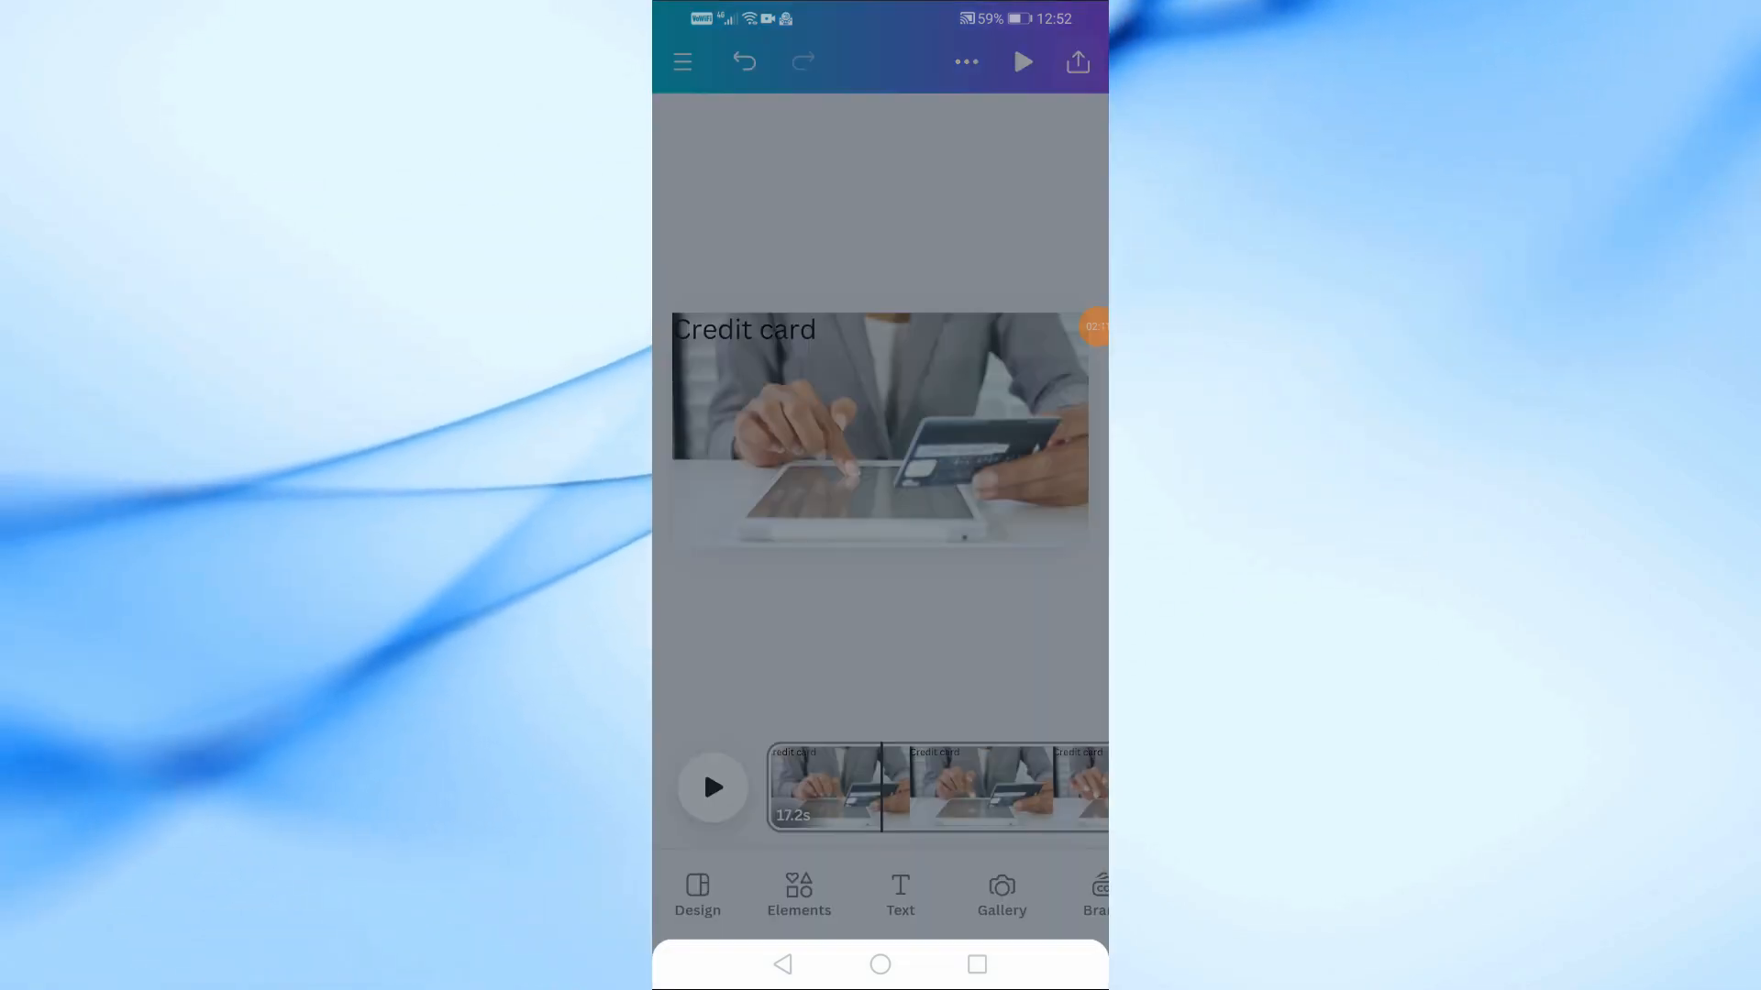
Download the design as a 1080p MP4 and check it in the phone Gallery
left_click(1074, 61)
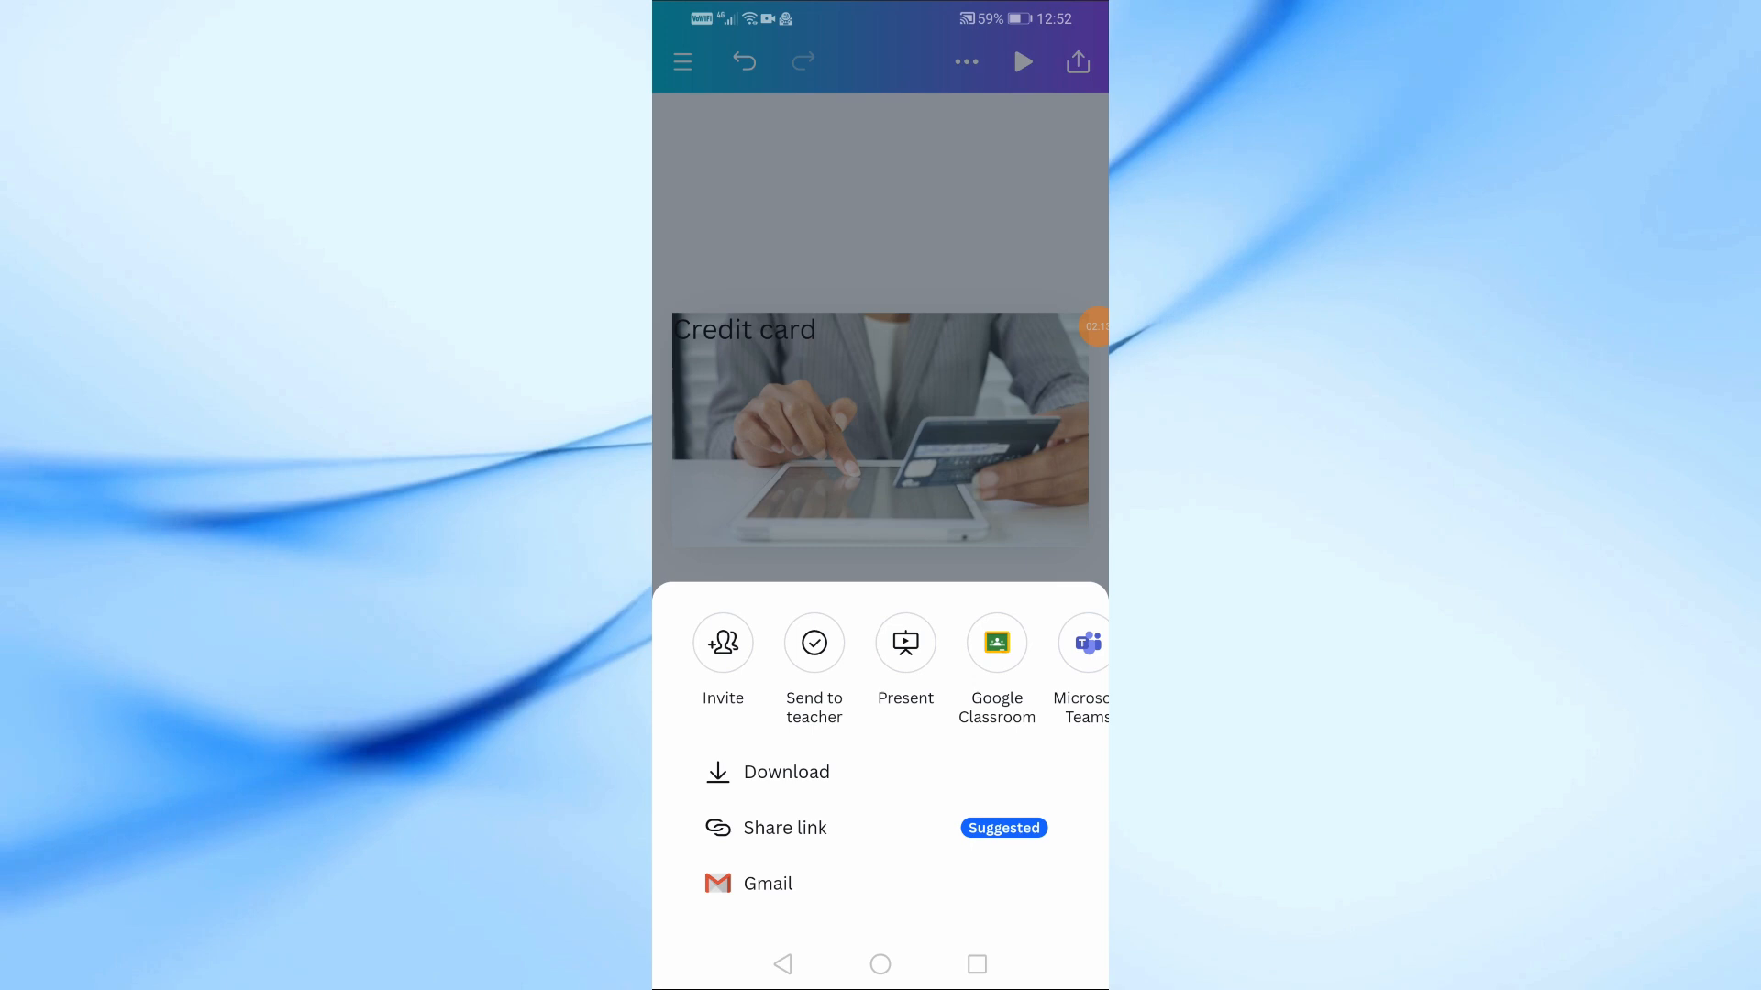
left_click(789, 771)
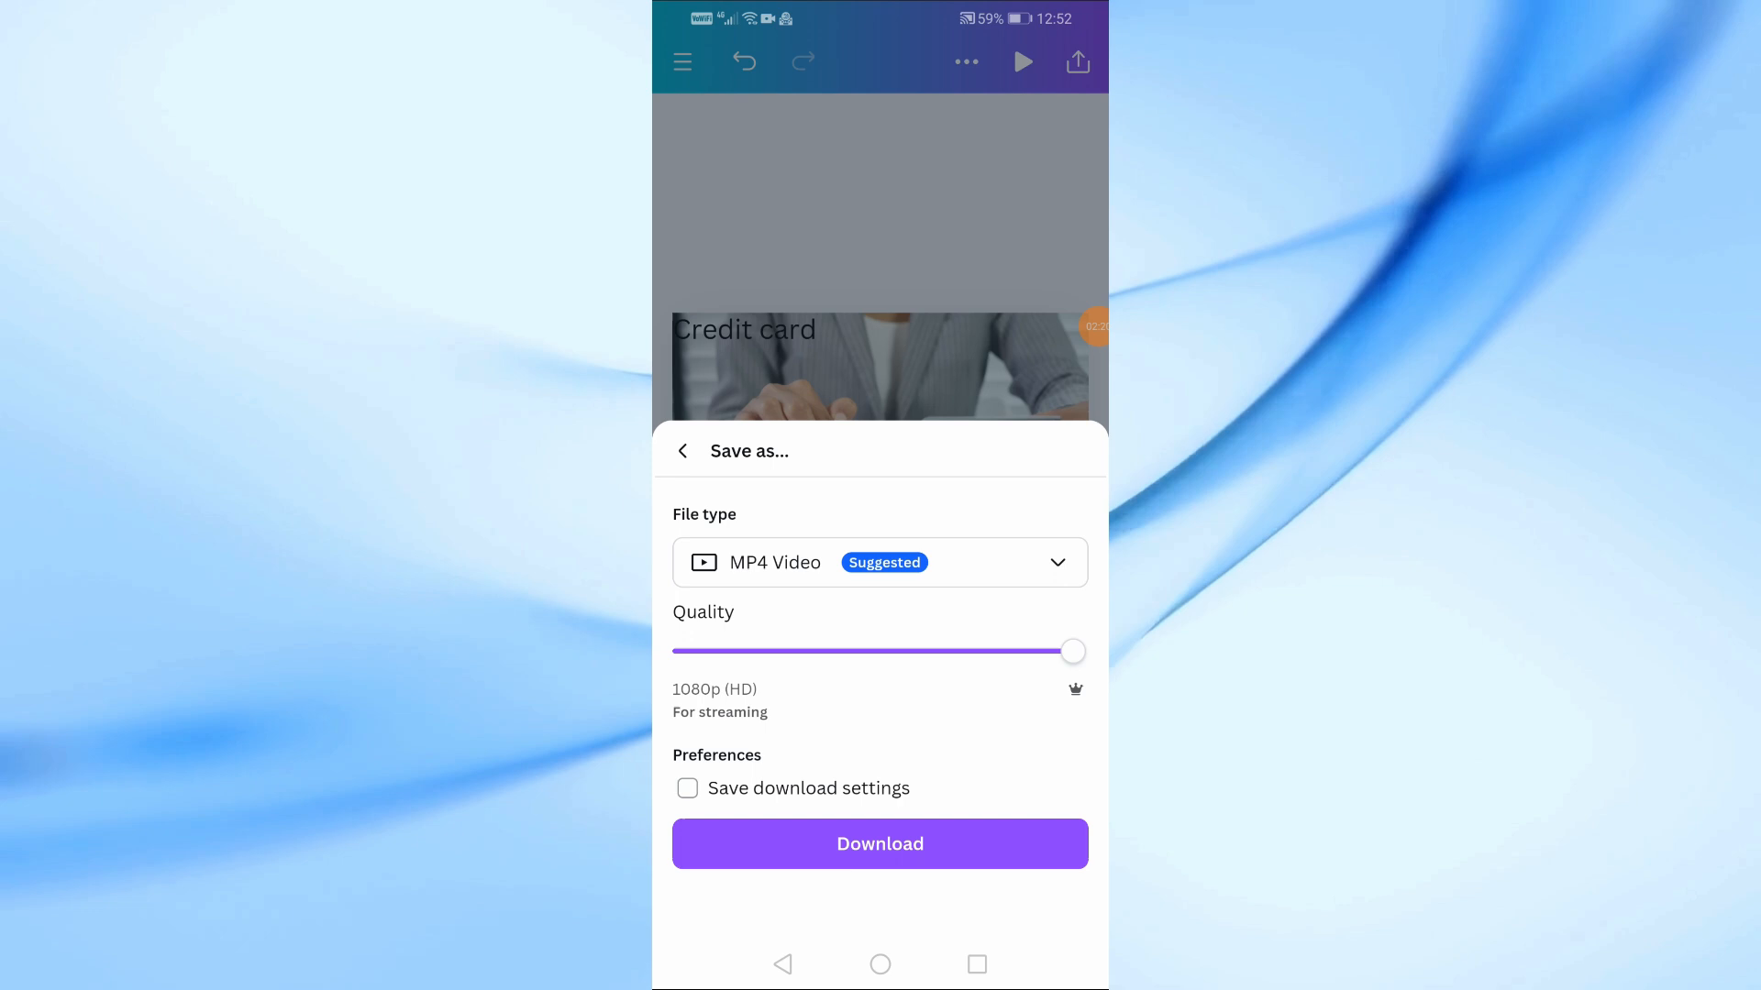
left_click(879, 843)
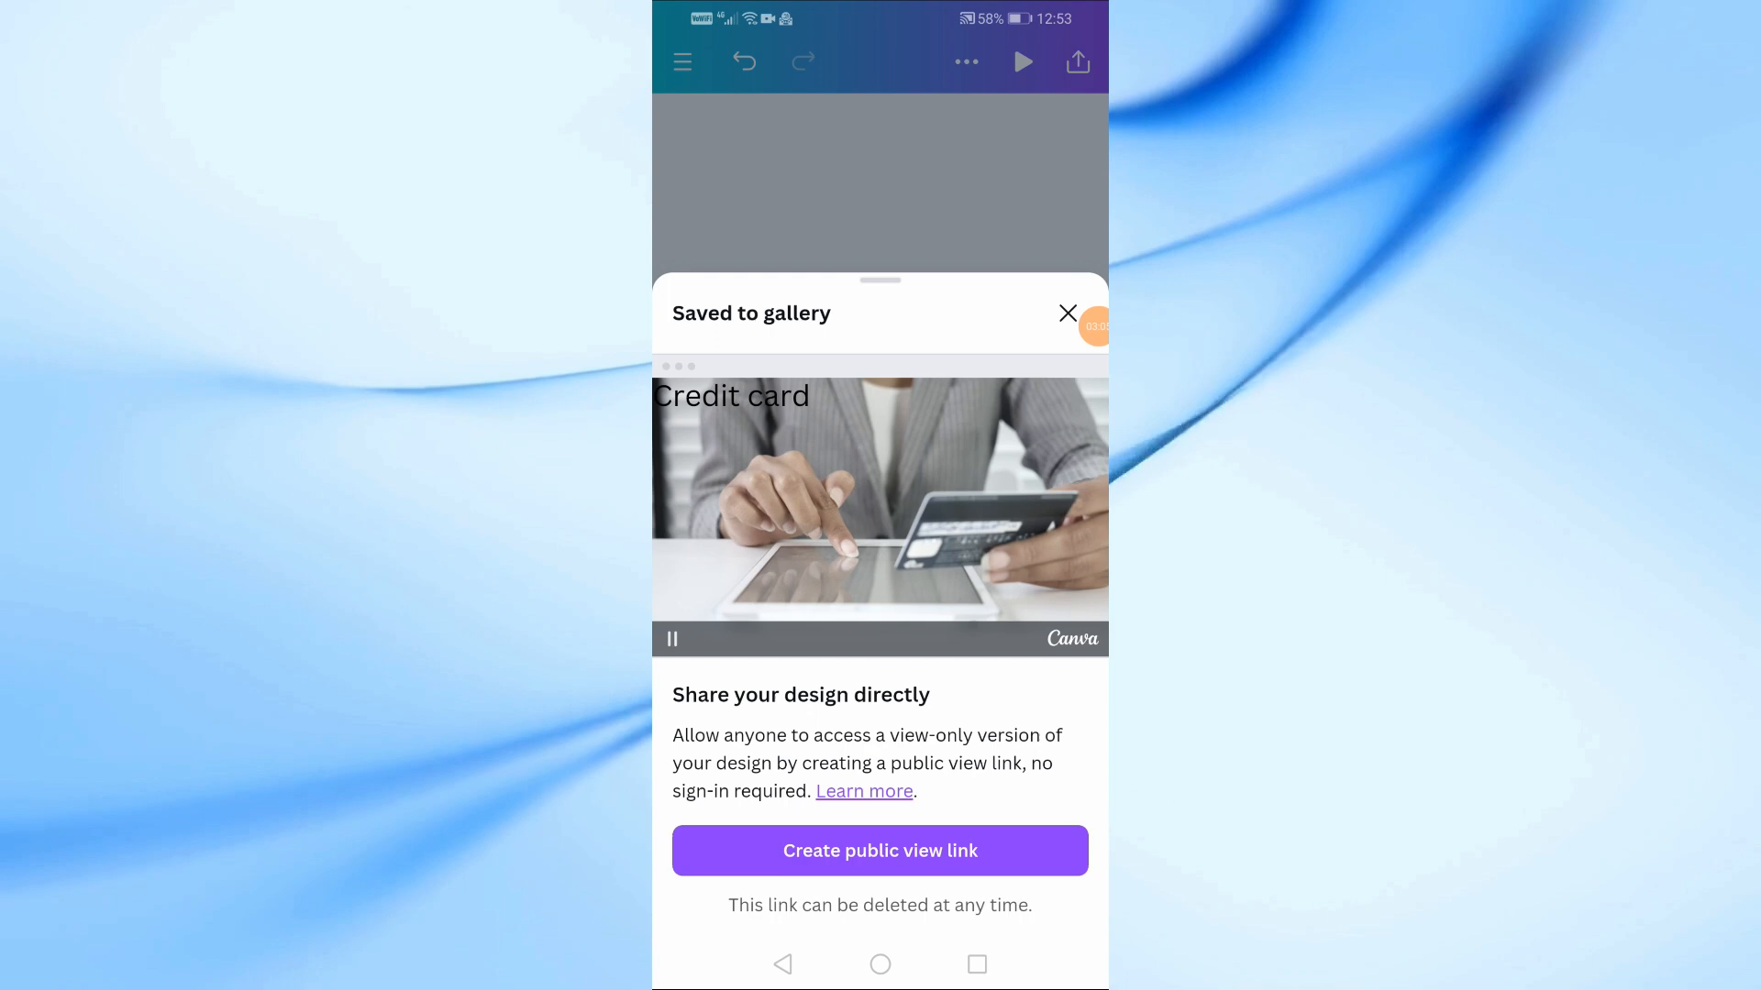
left_click(1067, 314)
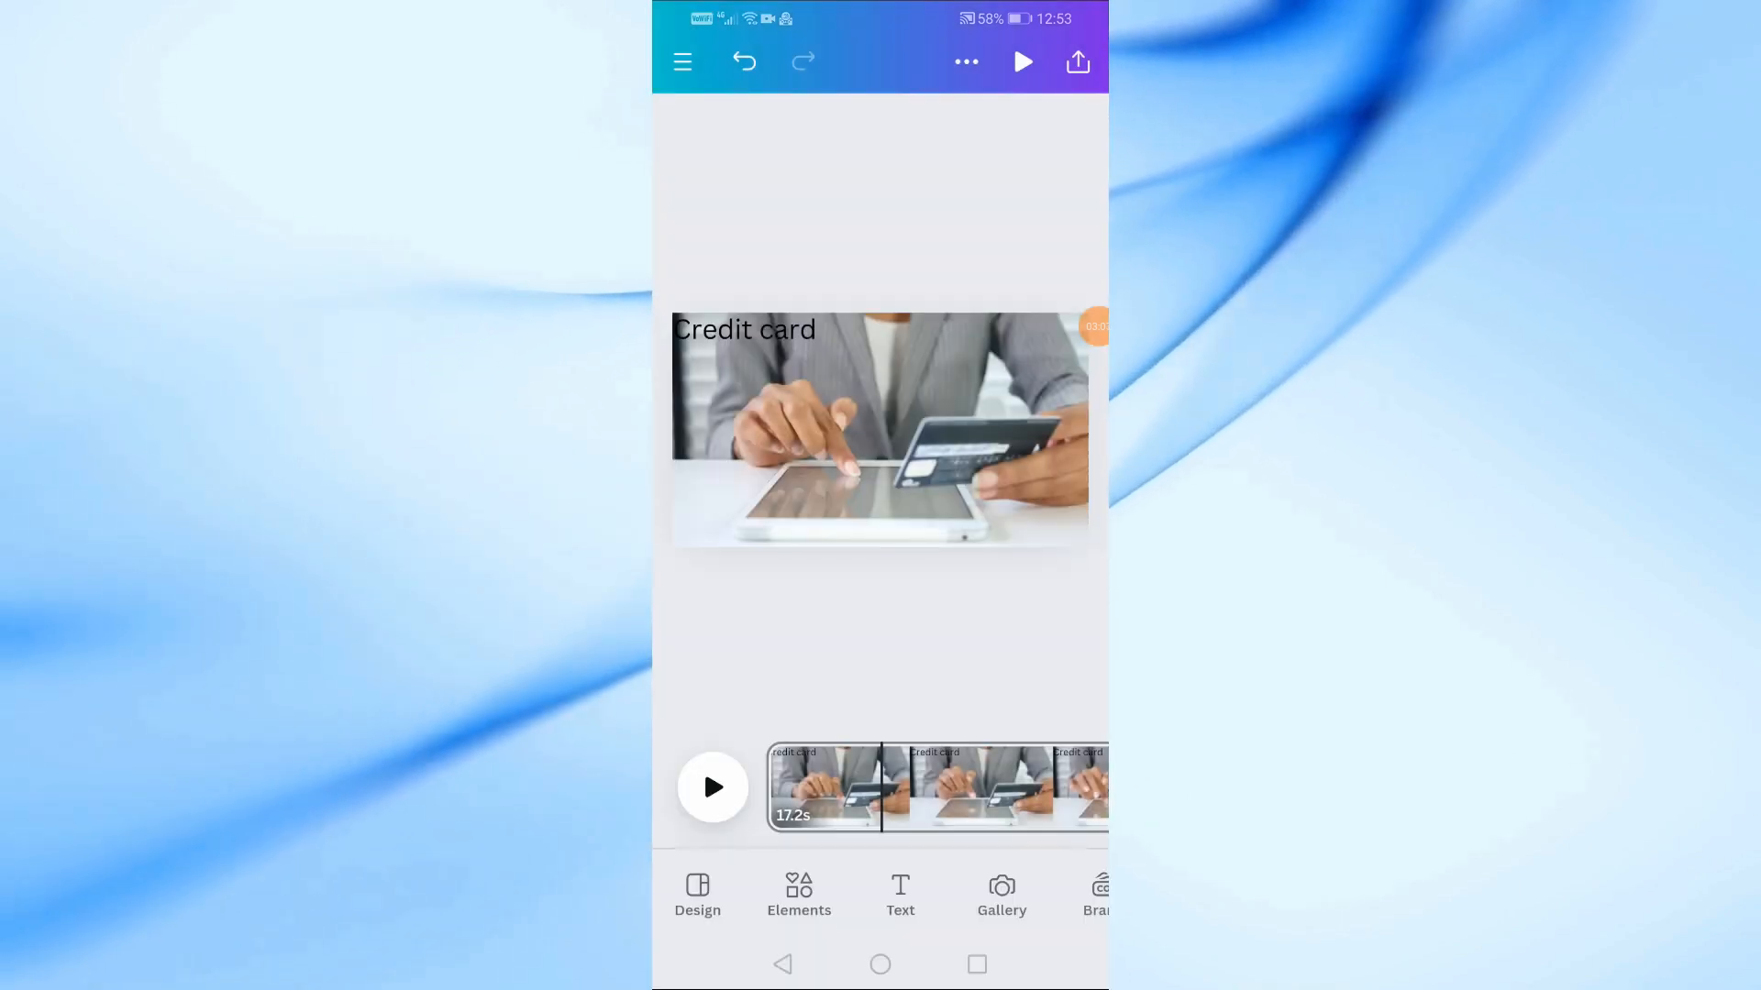
left_click(1000, 895)
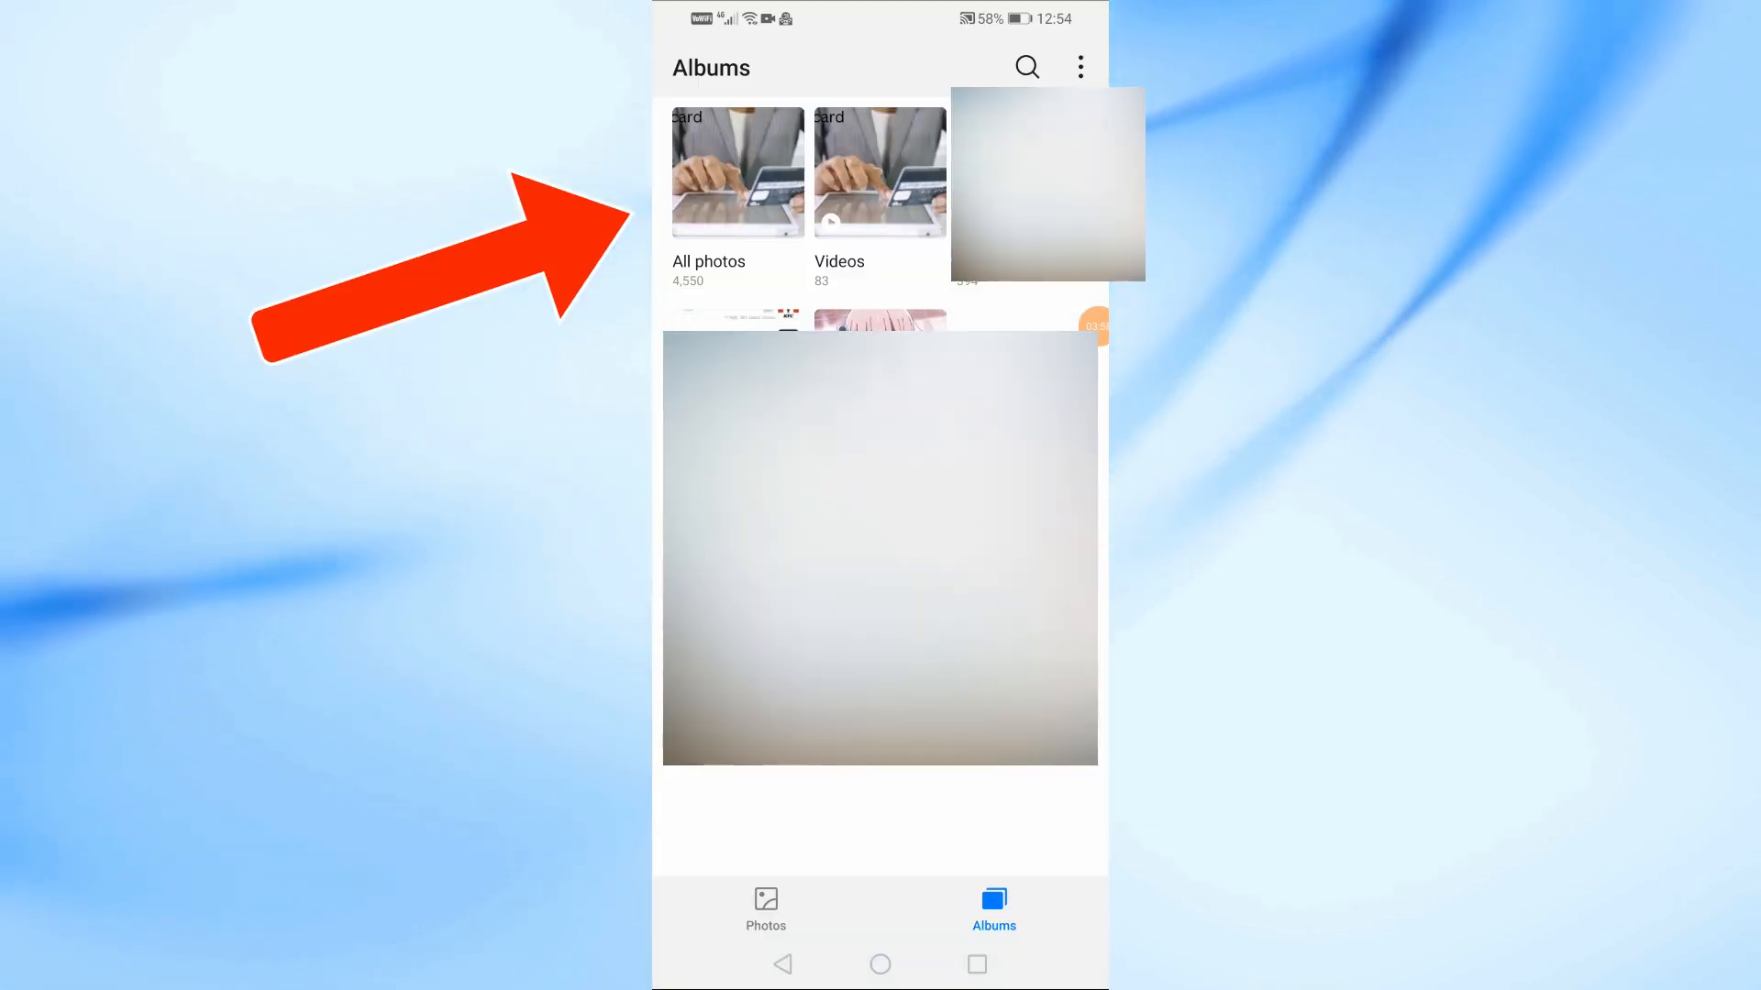